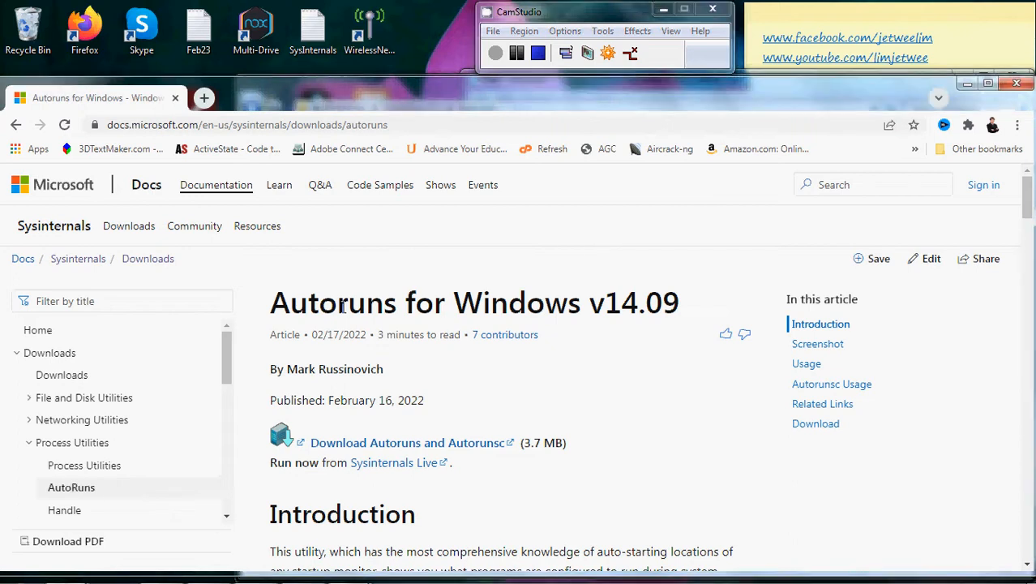
Open the C:\Autoruns folder containing the eight extracted Autoruns files
double_click(335, 302)
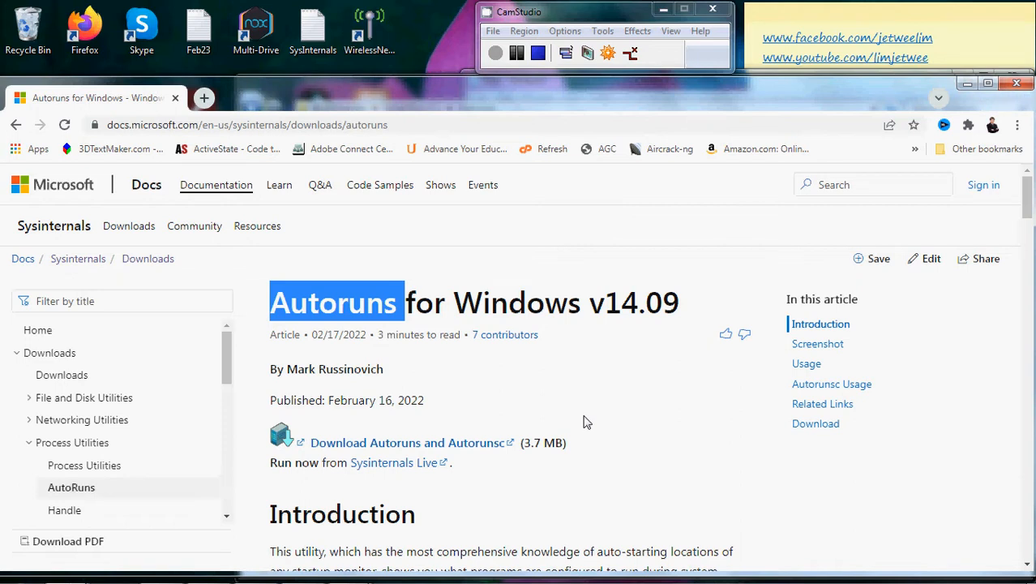
mouse_move(73, 191)
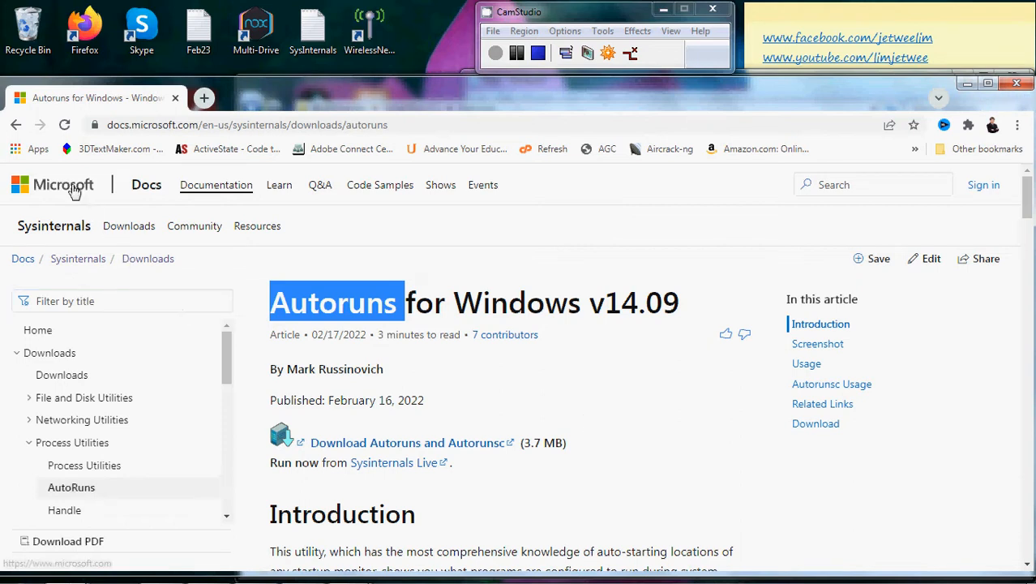
mouse_move(54, 231)
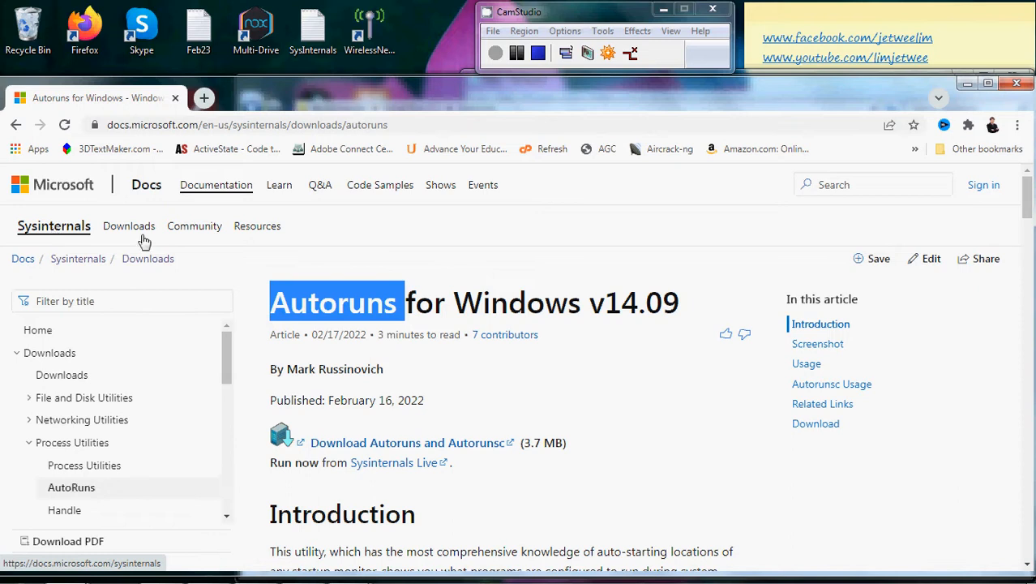
mouse_move(519, 382)
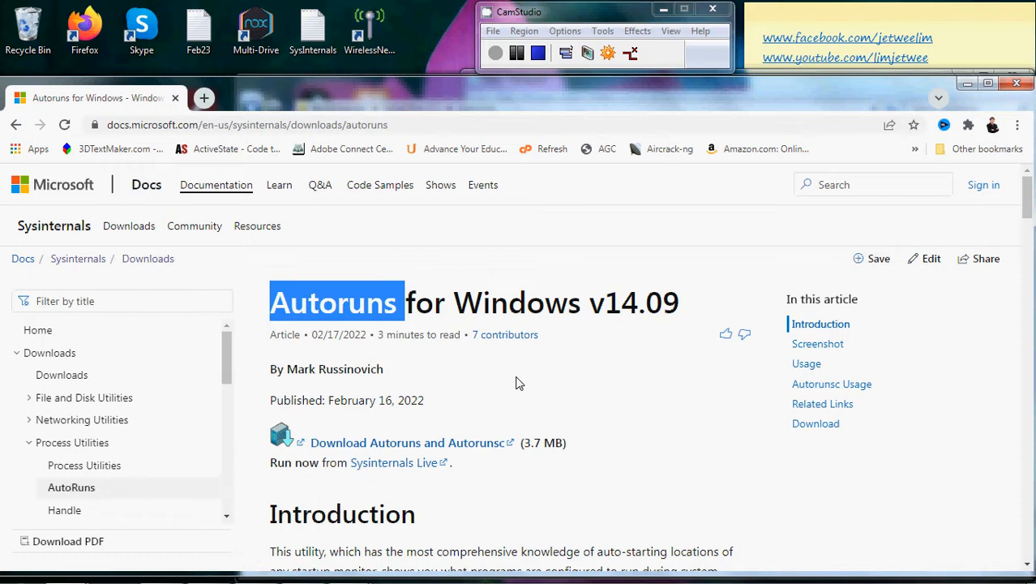
mouse_move(407, 531)
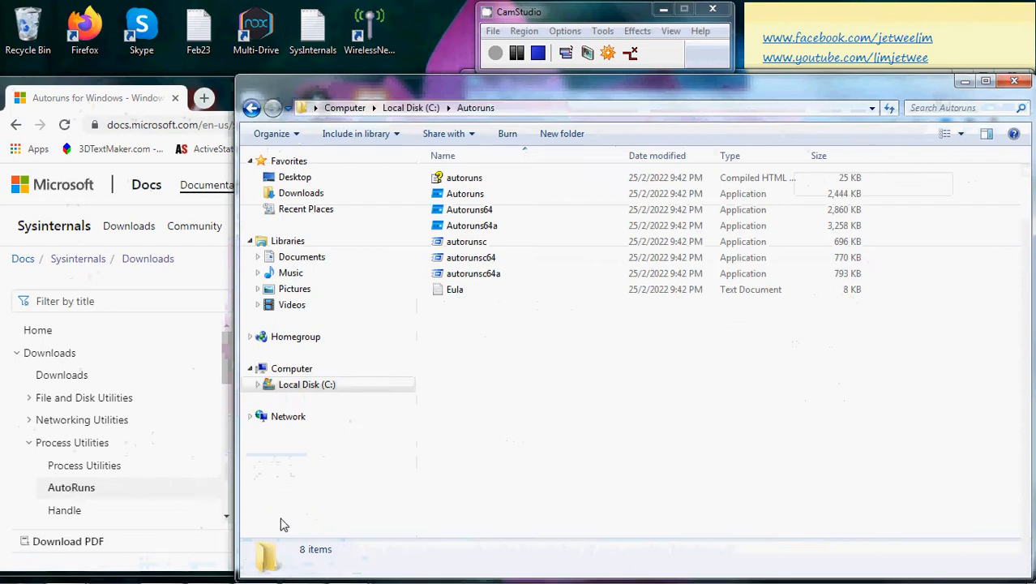
mouse_move(501, 393)
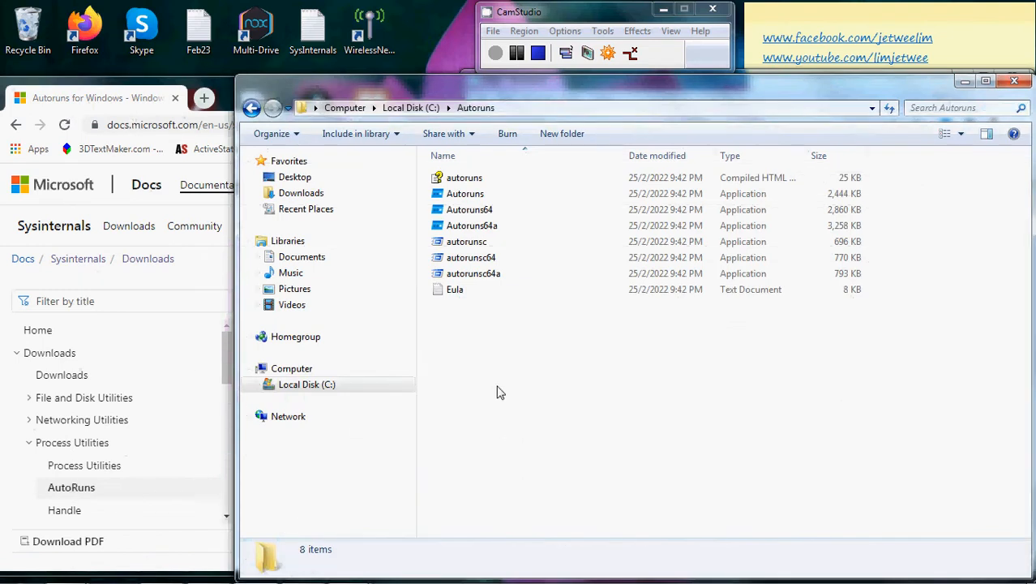
mouse_move(470, 213)
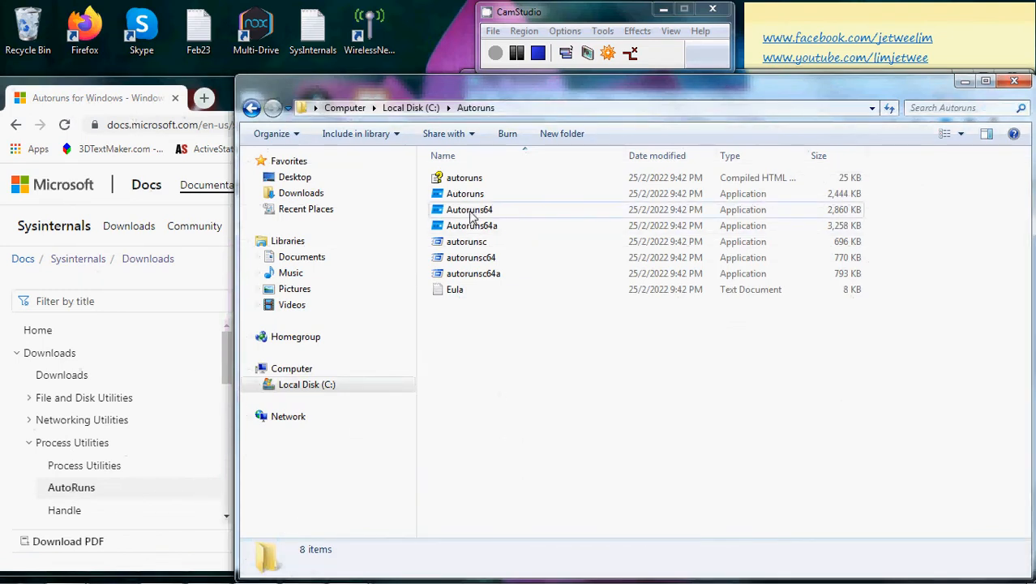
mouse_move(481, 232)
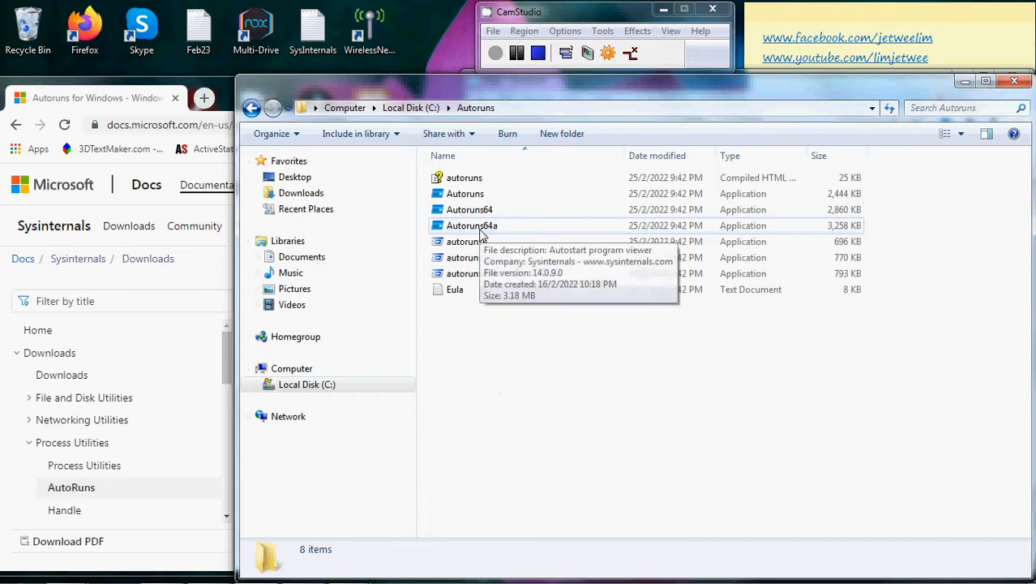
mouse_move(476, 209)
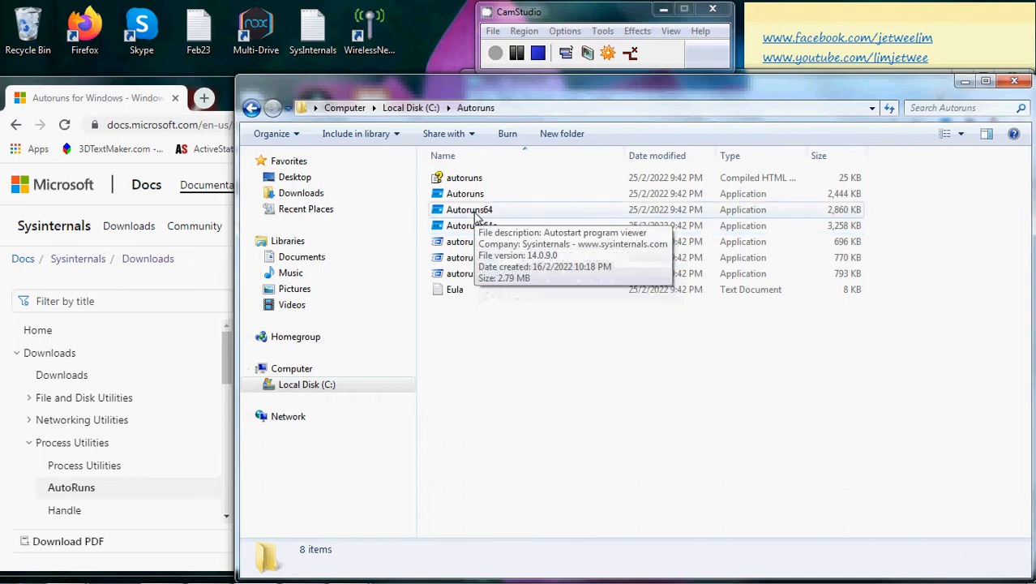
Run Autoruns64.exe and accept the Open File security warning
double_click(465, 209)
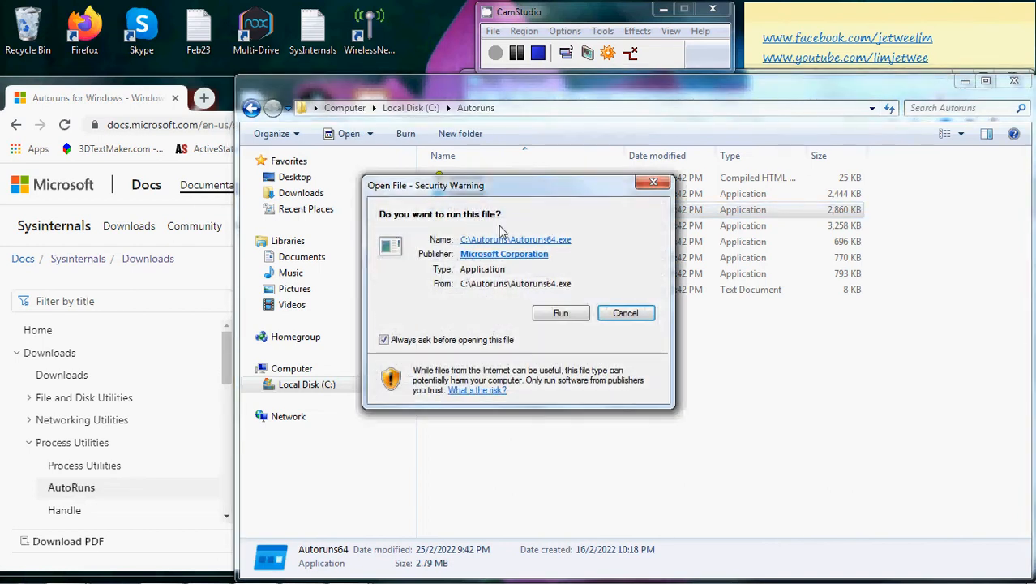
left_click(560, 313)
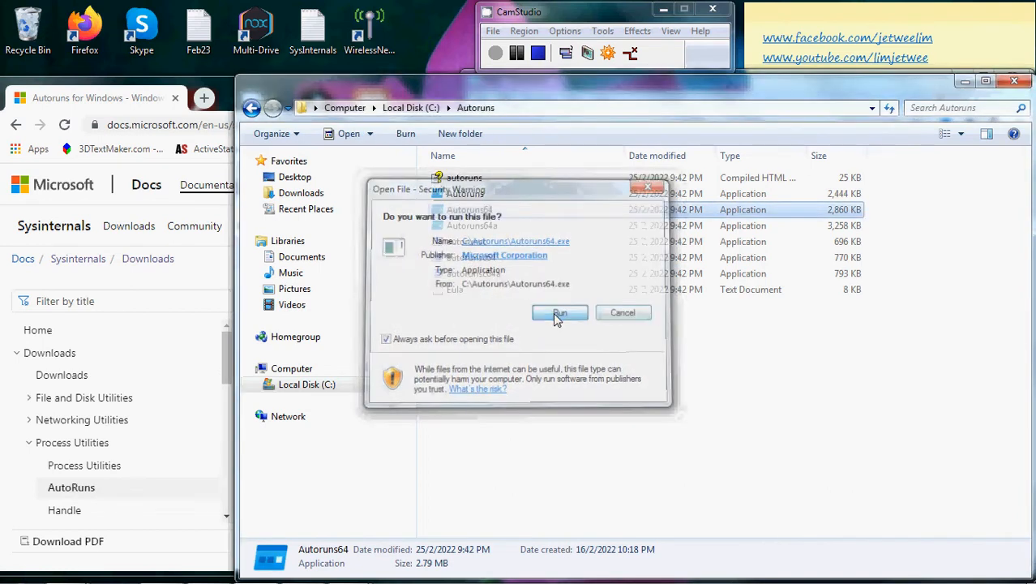
left_click(559, 313)
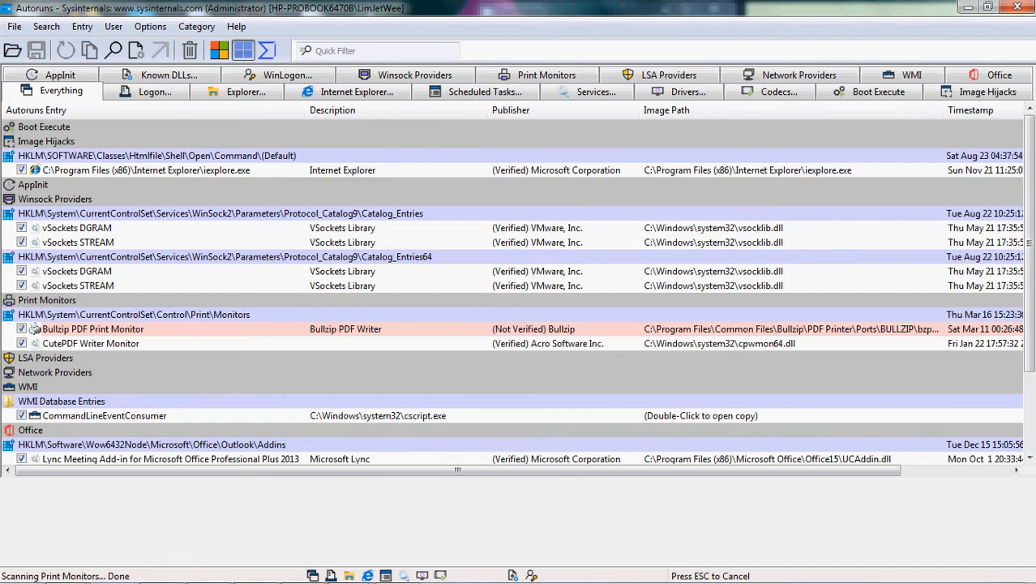
mouse_move(182, 541)
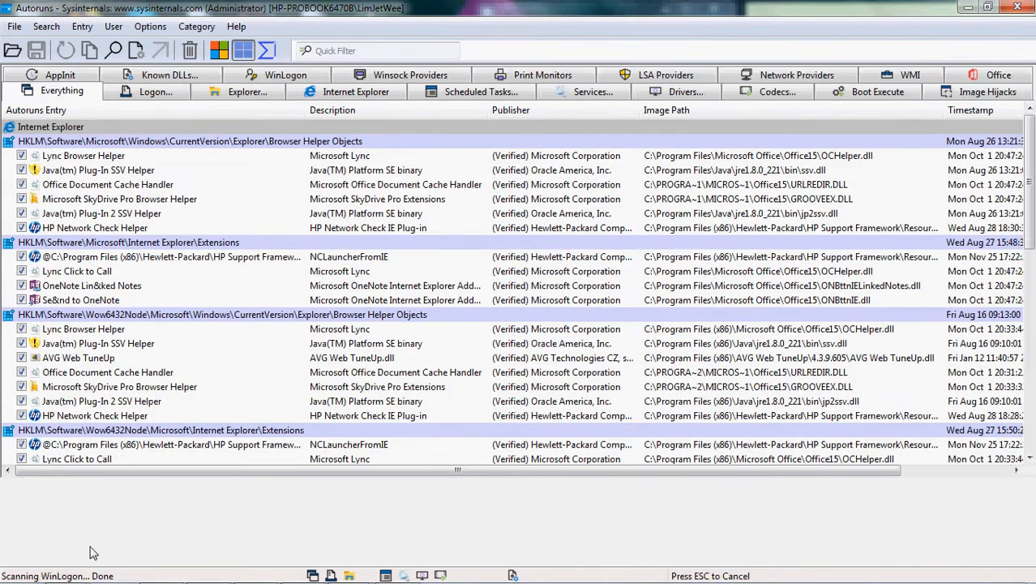
Let the scan list Internet Explorer helpers and Logon Run-key startup programs under Everything
left_click(146, 91)
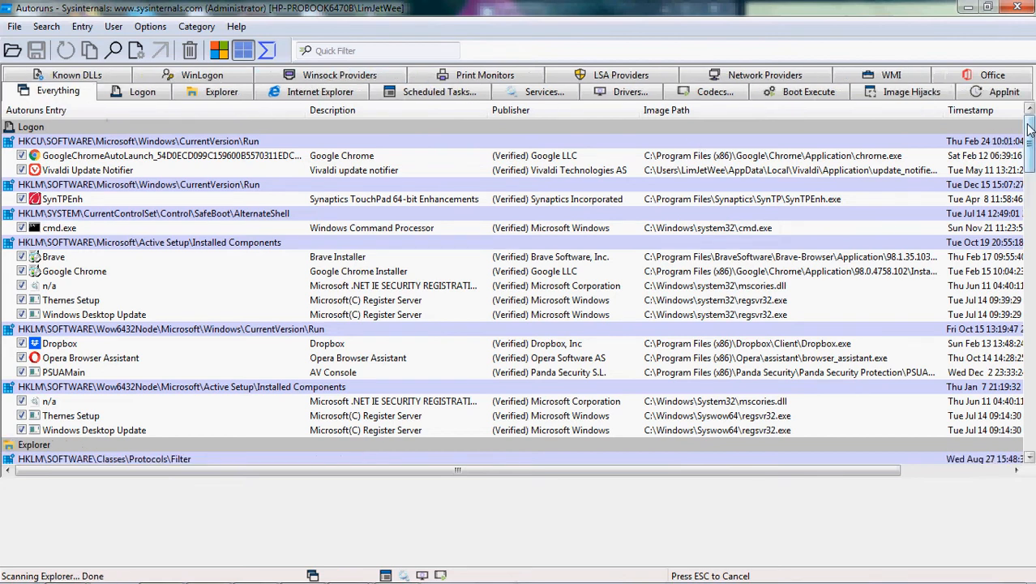
scroll("down", 3)
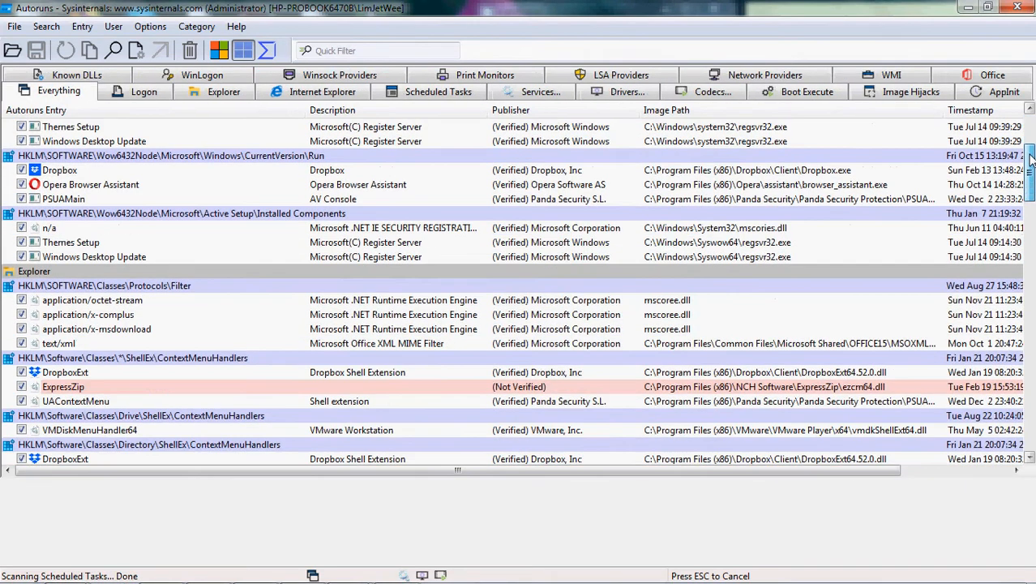
scroll("down", 3)
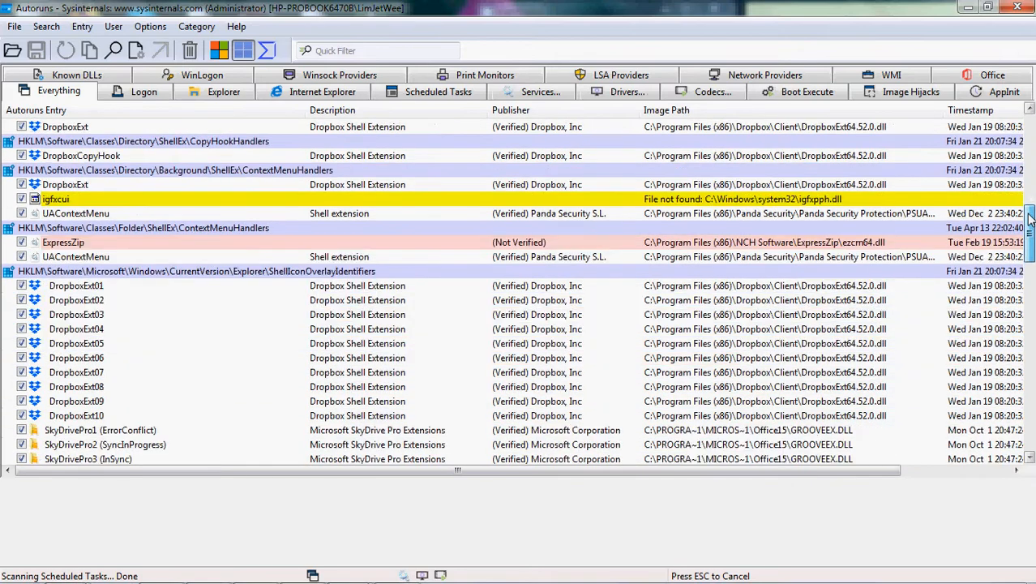
scroll("down", 3)
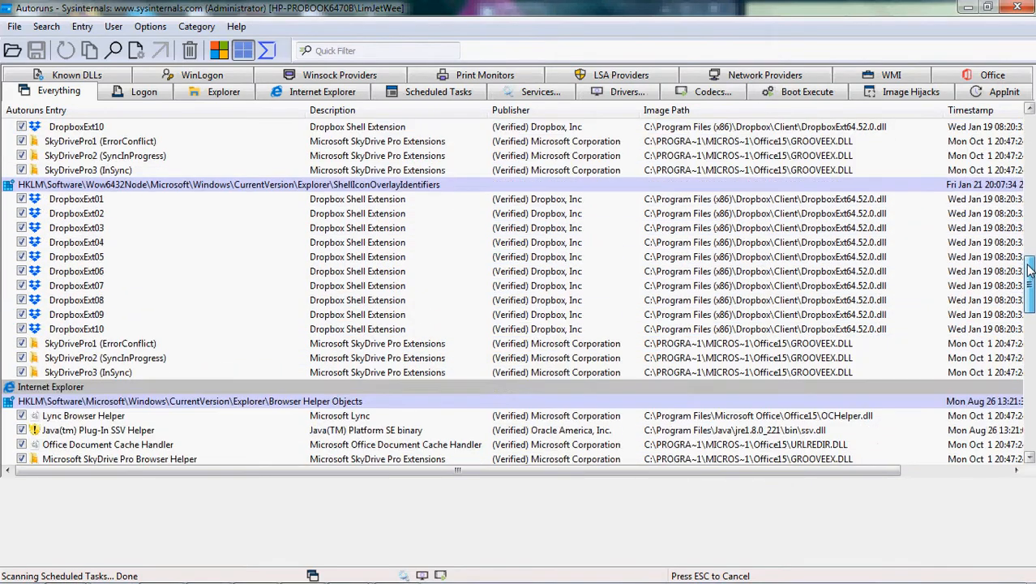
scroll("down", 3)
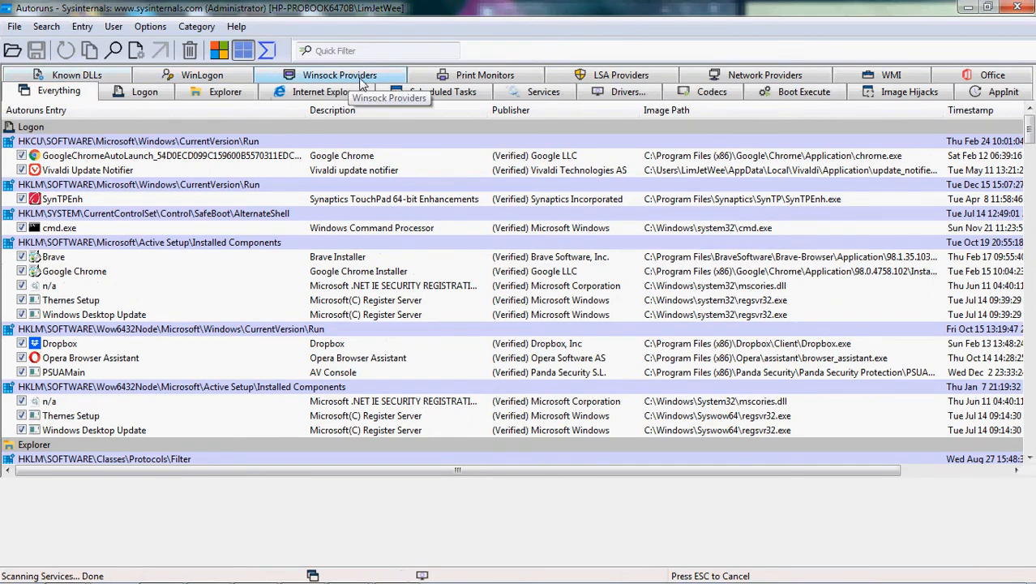
mouse_move(41, 127)
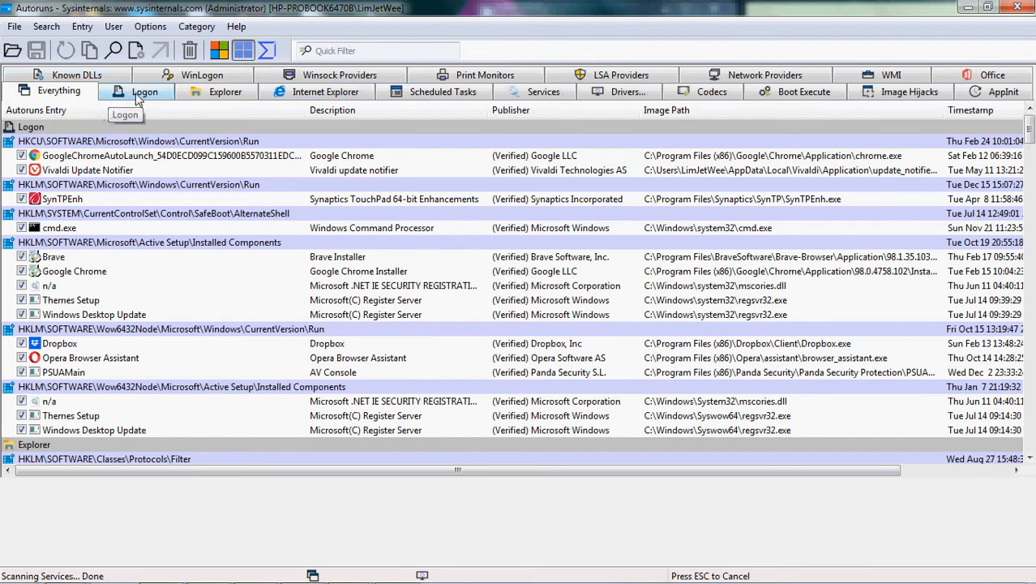
Switch to the Logon tab showing Chrome, Vivaldi, Dropbox and Opera startup entries
left_click(145, 91)
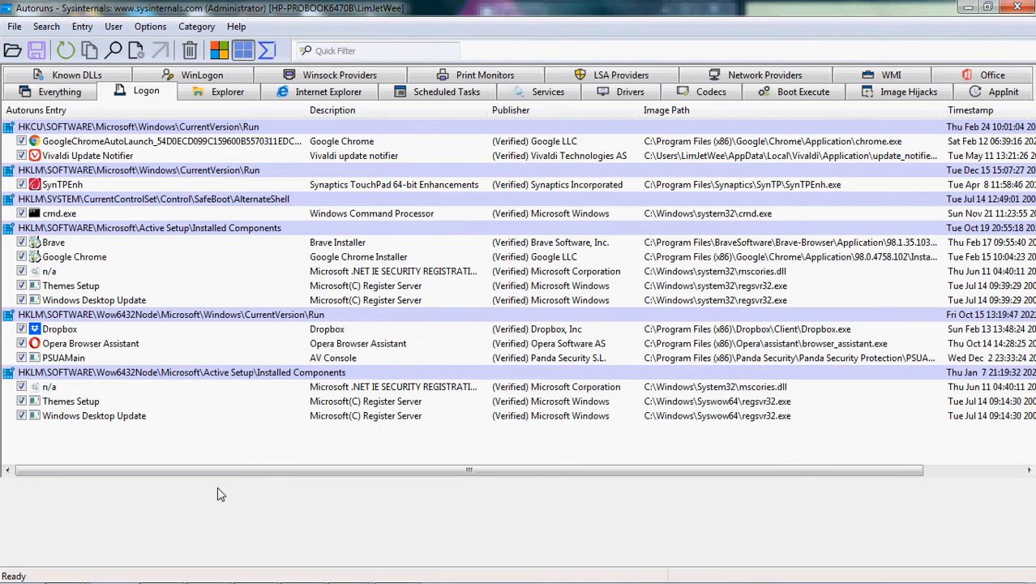
mouse_move(475, 79)
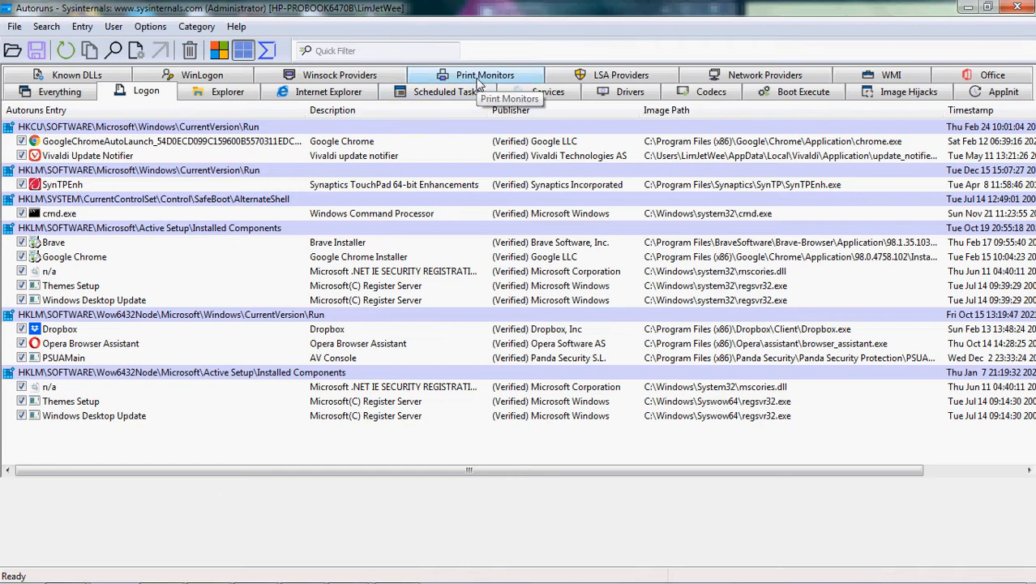
Check Bullzip and CutePDF under Print Monitors, then return to the Everything tab
left_click(485, 74)
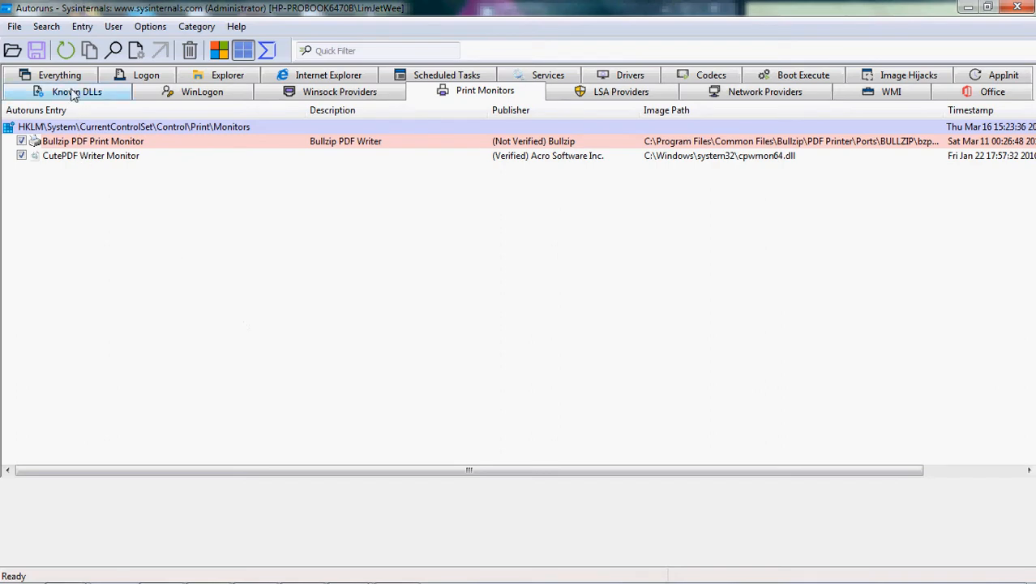
left_click(77, 92)
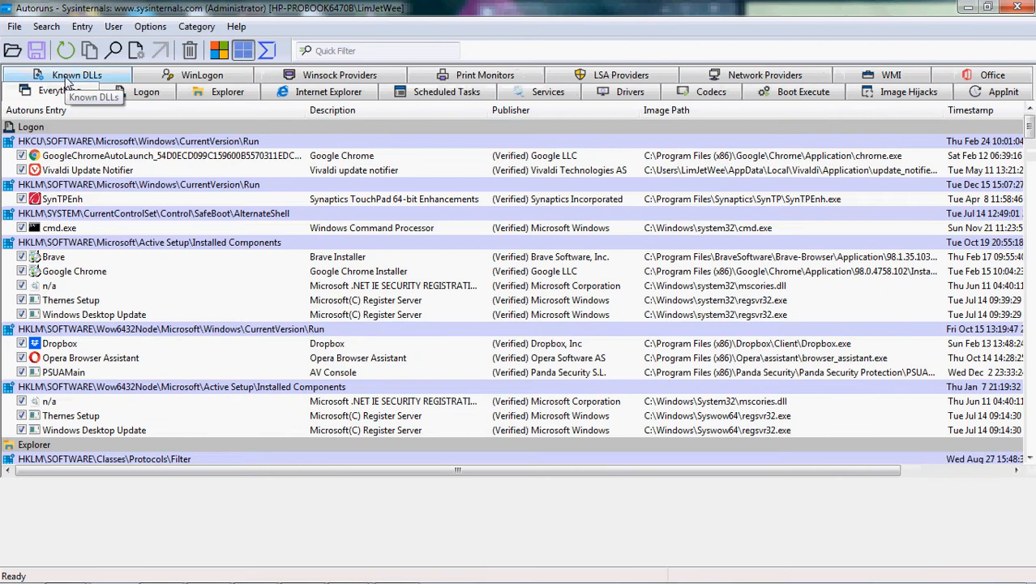